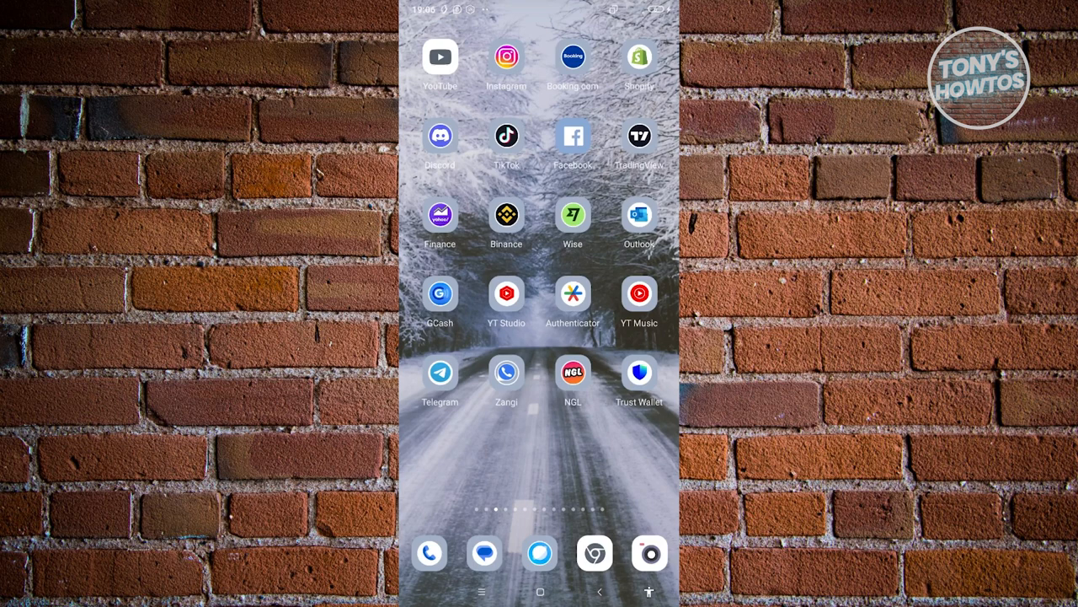
- Launch TikTok from the Android home screen
left_click(506, 134)
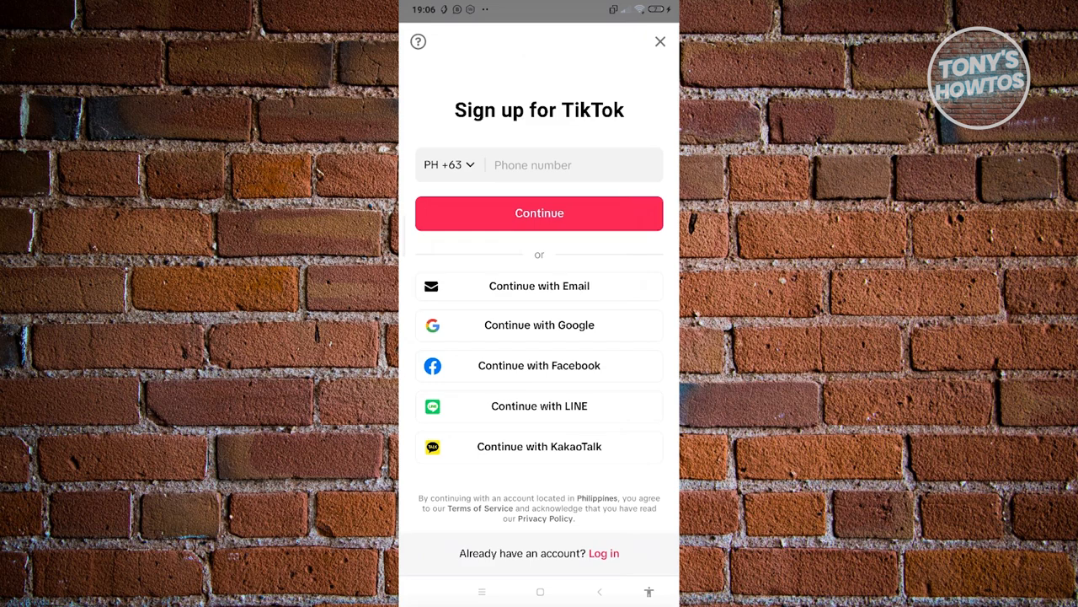
- Log in to the existing account and open the profile's Drafts page showing two drafts
left_click(660, 41)
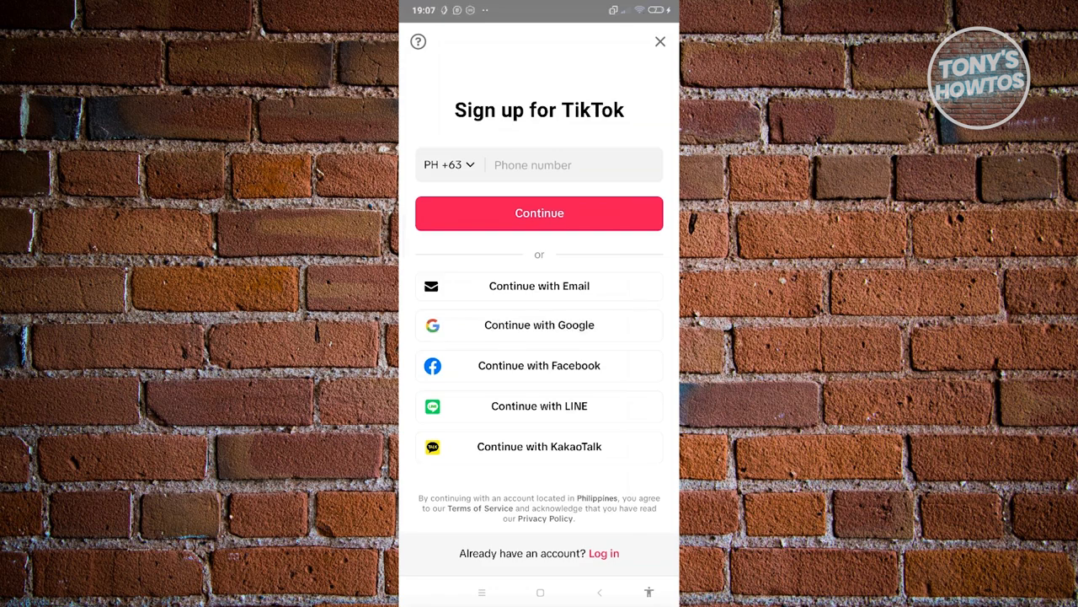
left_click(539, 324)
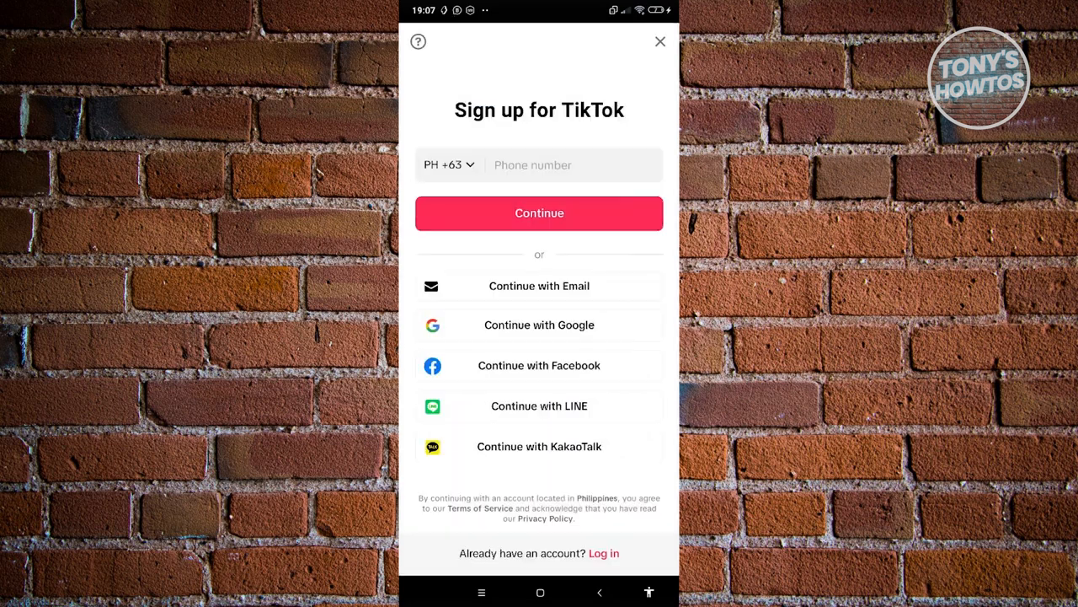
left_click(661, 41)
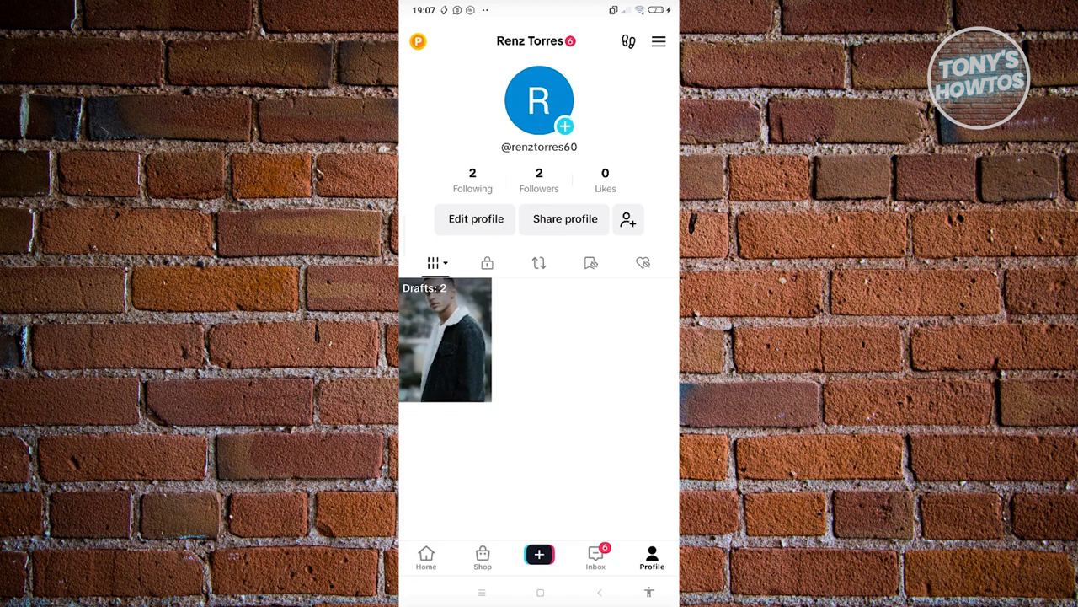
left_click(445, 339)
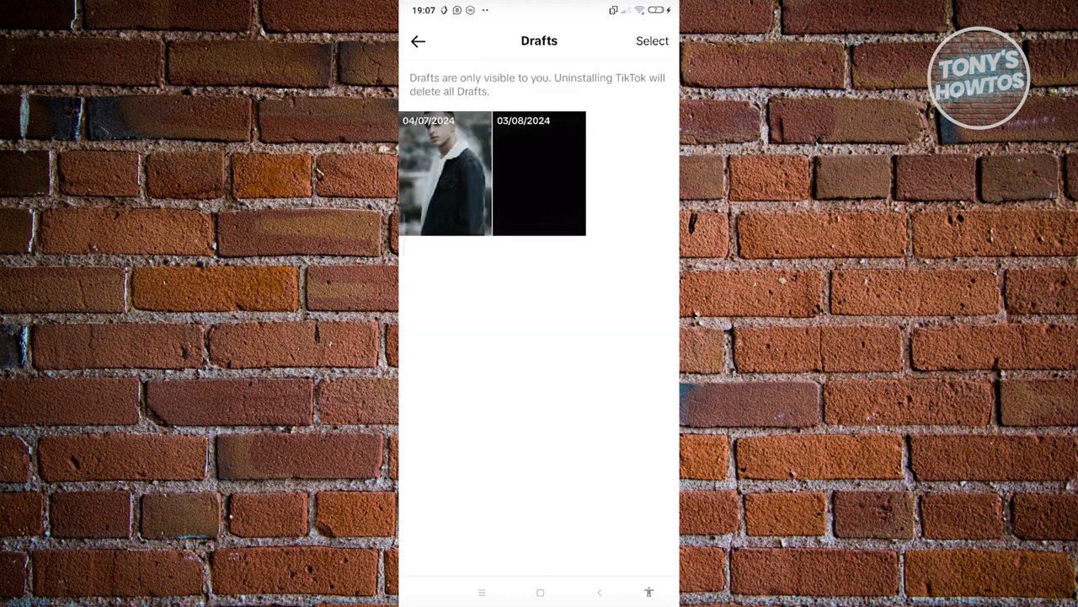
- Open the 04/07/2024 draft of the man in a suit for editing
left_click(445, 173)
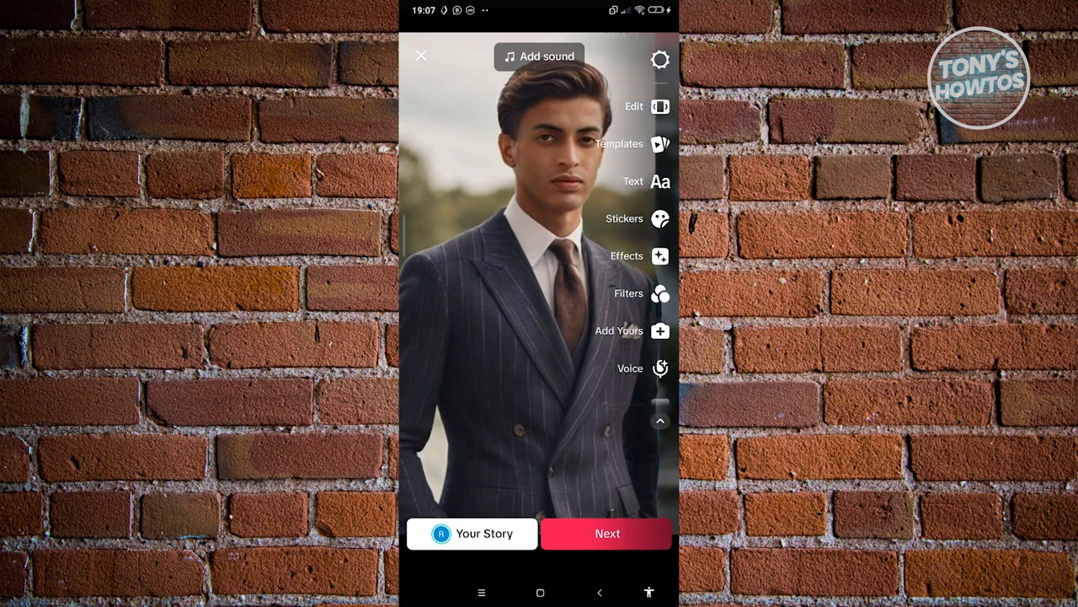
- Set the draft's visibility to 'Only you' and post it
left_click(607, 533)
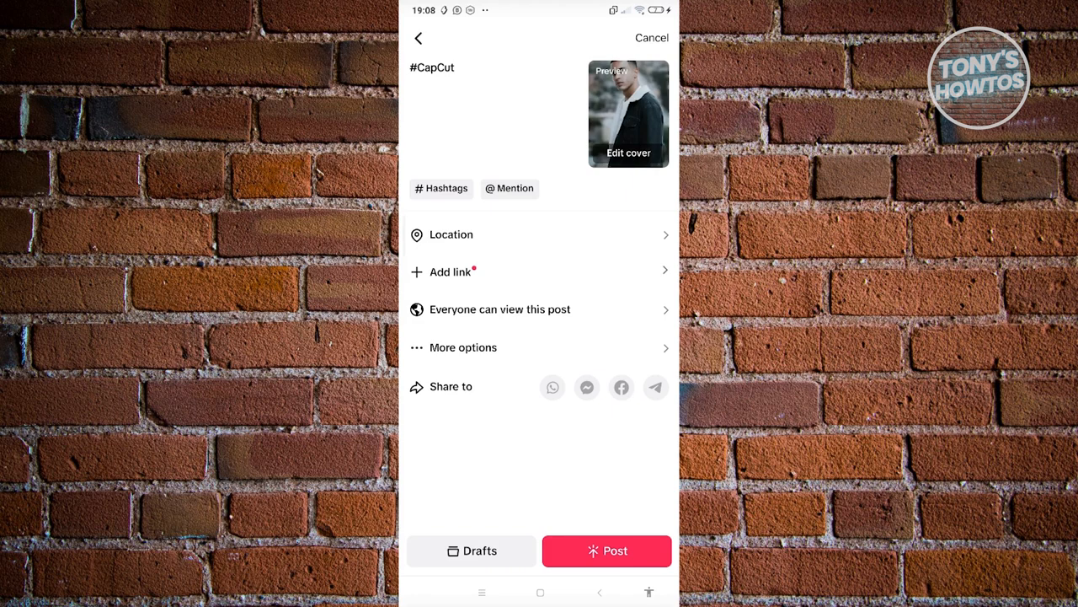
left_click(499, 309)
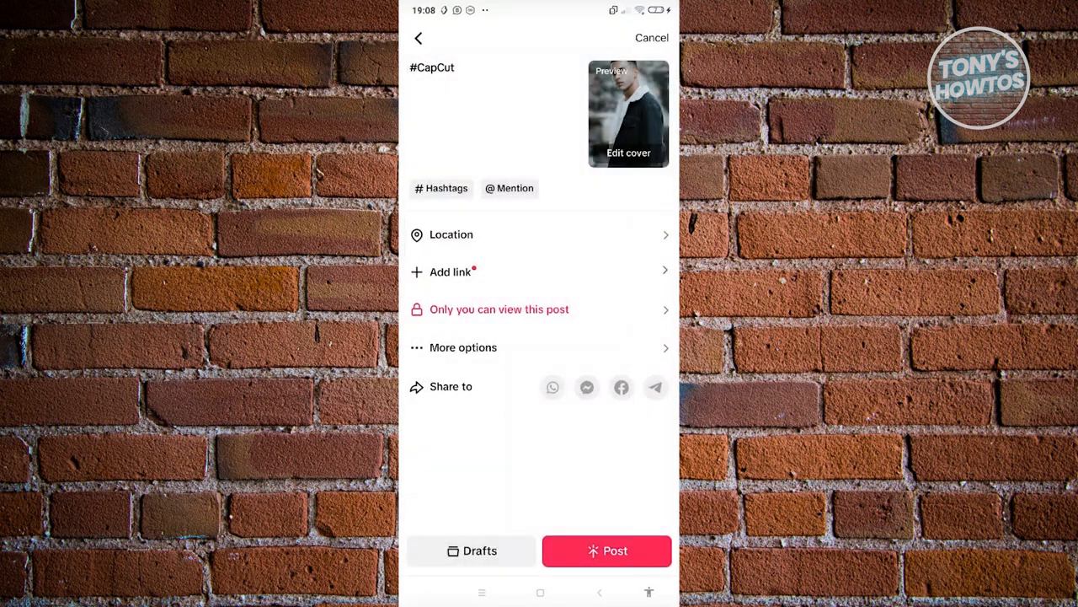
left_click(607, 550)
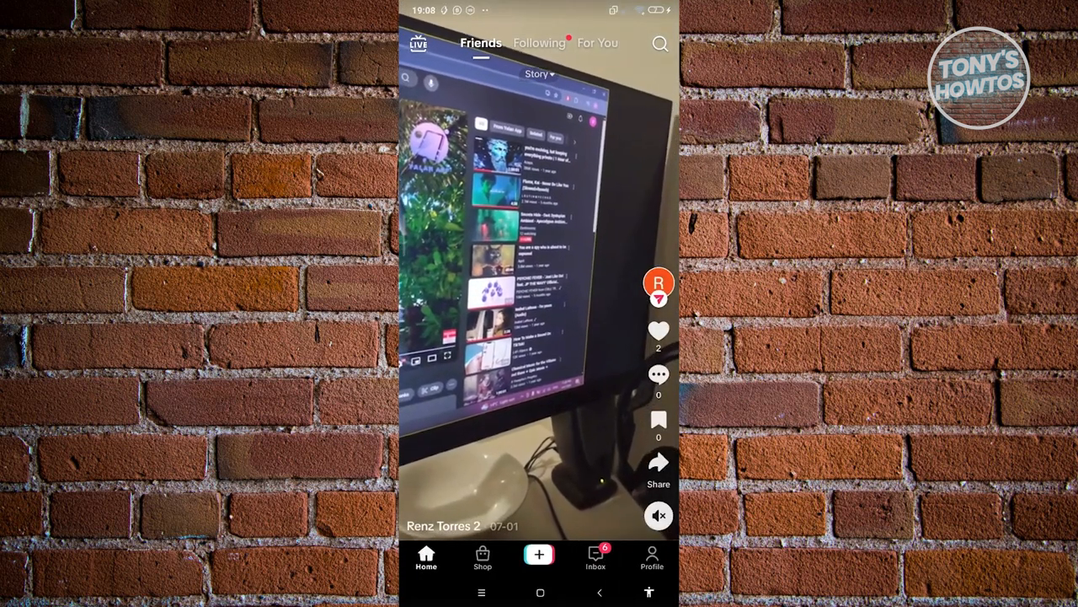
- Open the profile's lock tab listing the newly posted private video
left_click(651, 556)
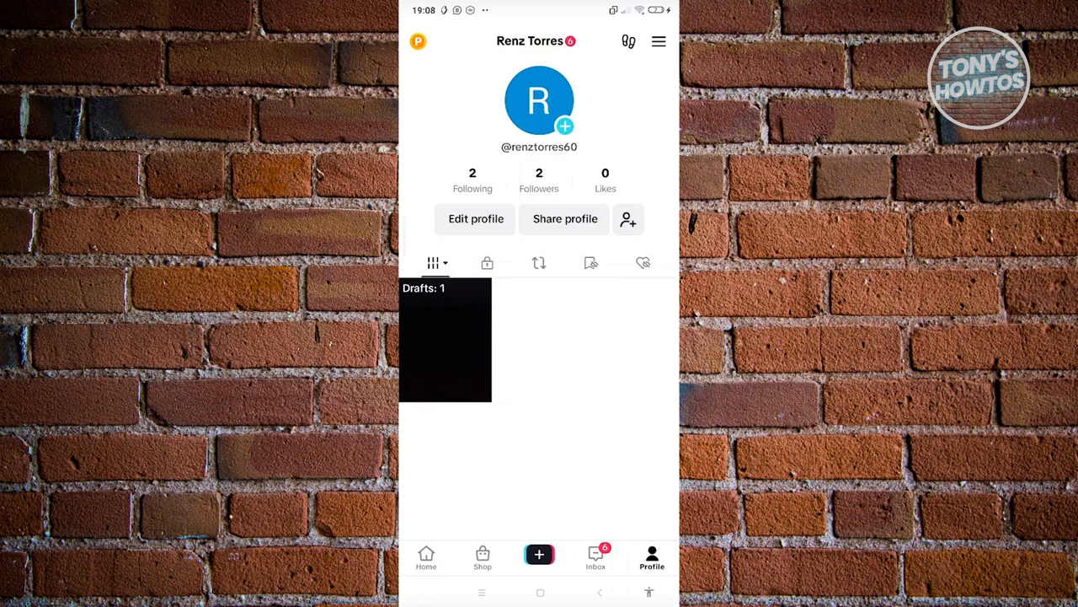
left_click(432, 262)
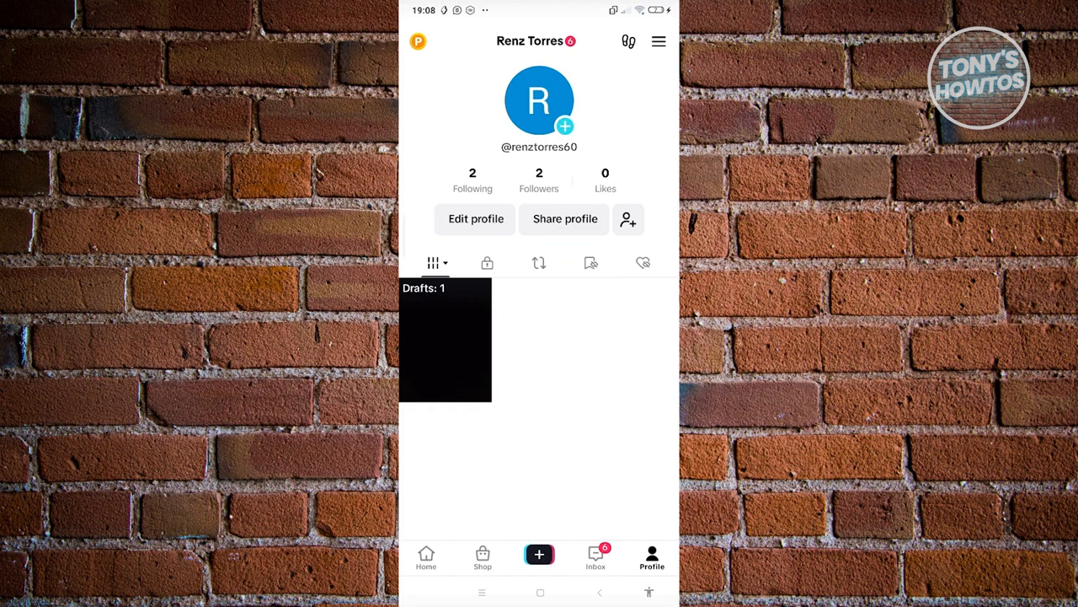
left_click(487, 262)
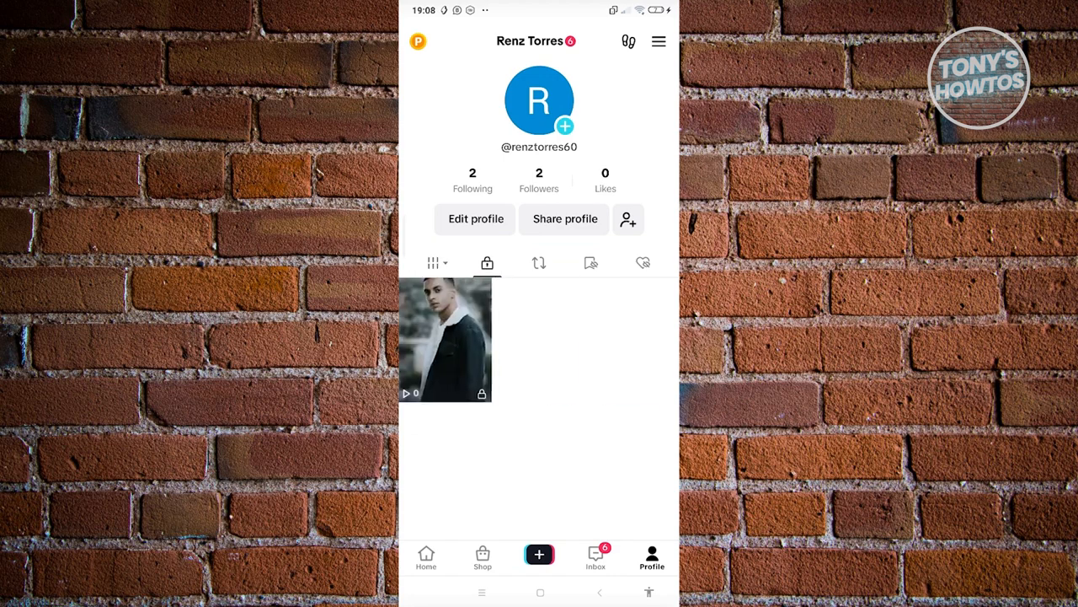
- Exit TikTok back to the Android home screen
left_click(445, 338)
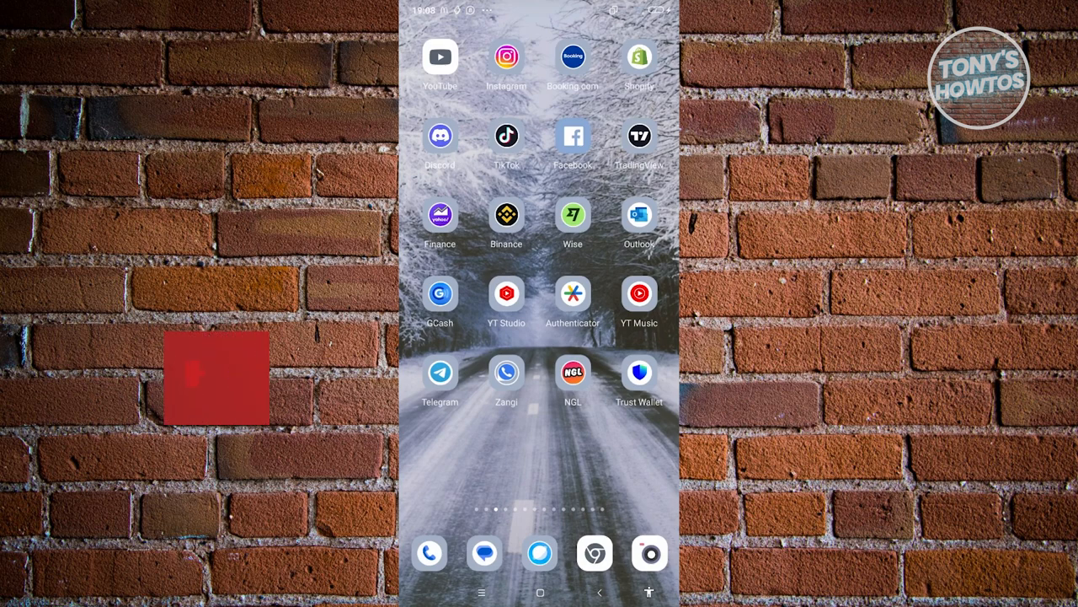
left_click(215, 377)
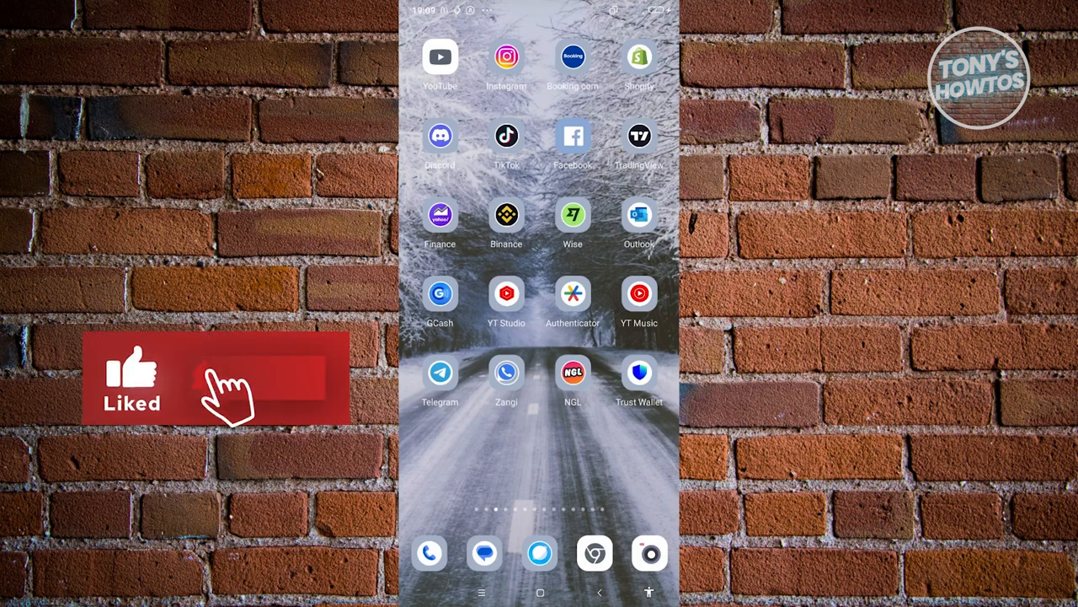